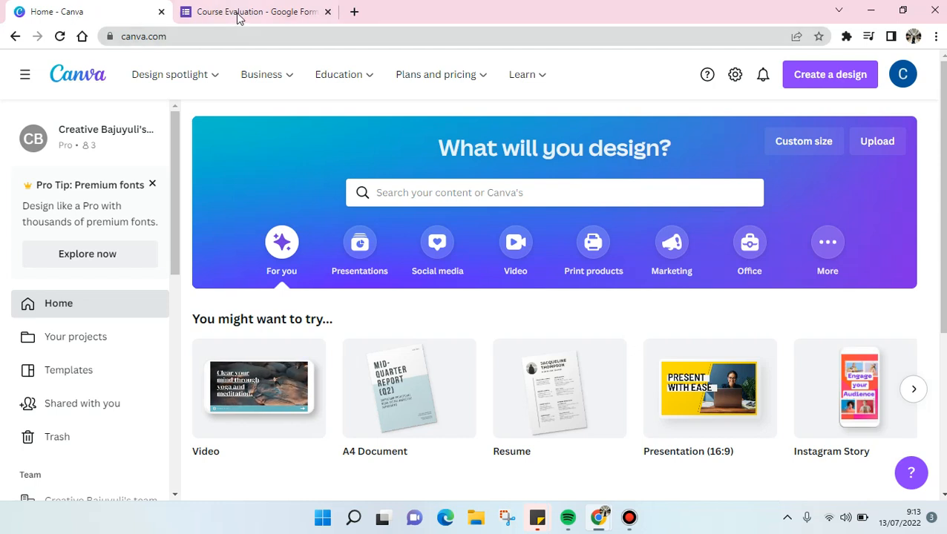
# View the Course Evaluation form in Google Forms, then return to Canva.
pyautogui.click(256, 11)
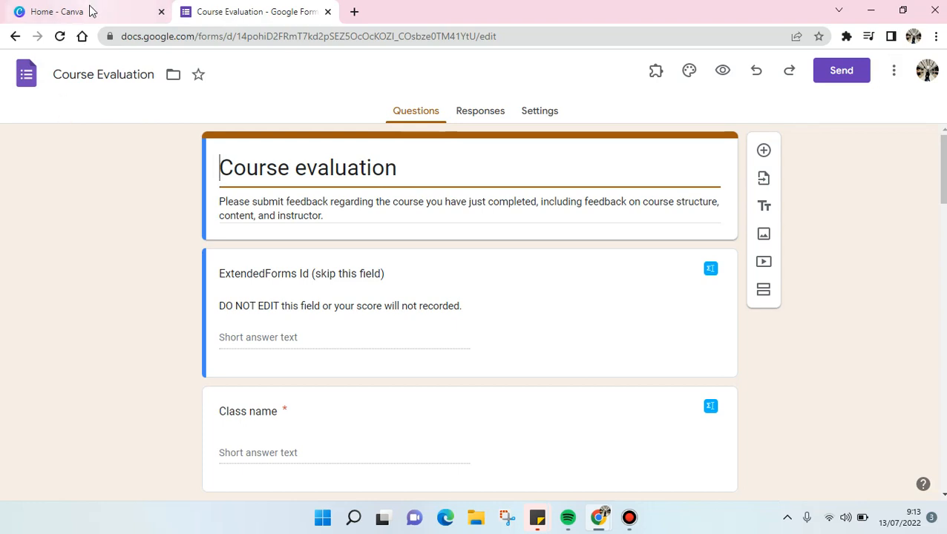
pyautogui.moveTo(56, 11)
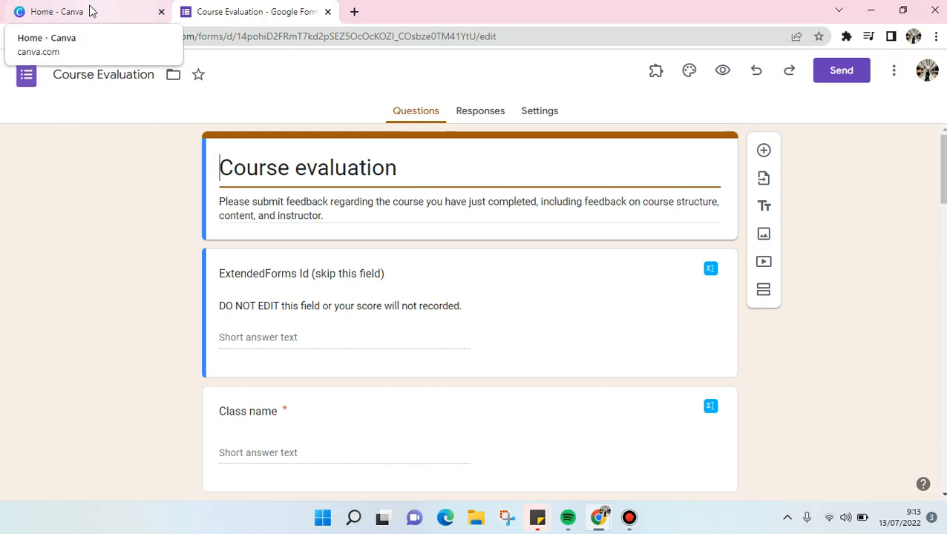
pyautogui.click(74, 11)
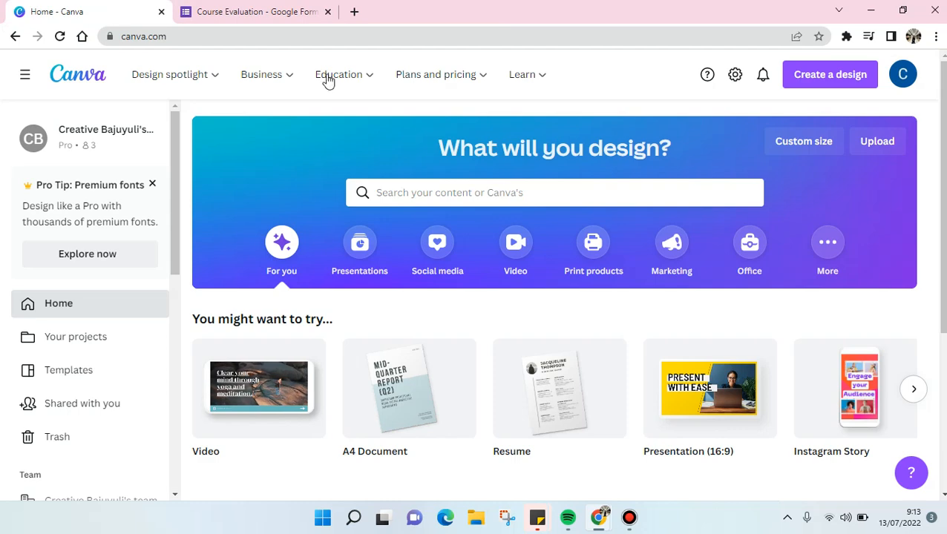
pyautogui.moveTo(75, 337)
pyautogui.write('go')
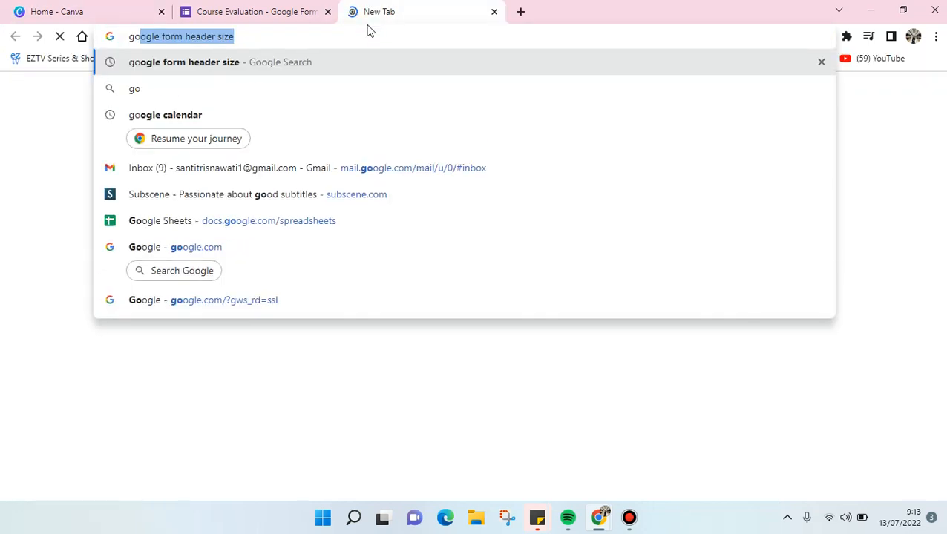
# Search the web for 'google form header size'.
pyautogui.press('Enter')
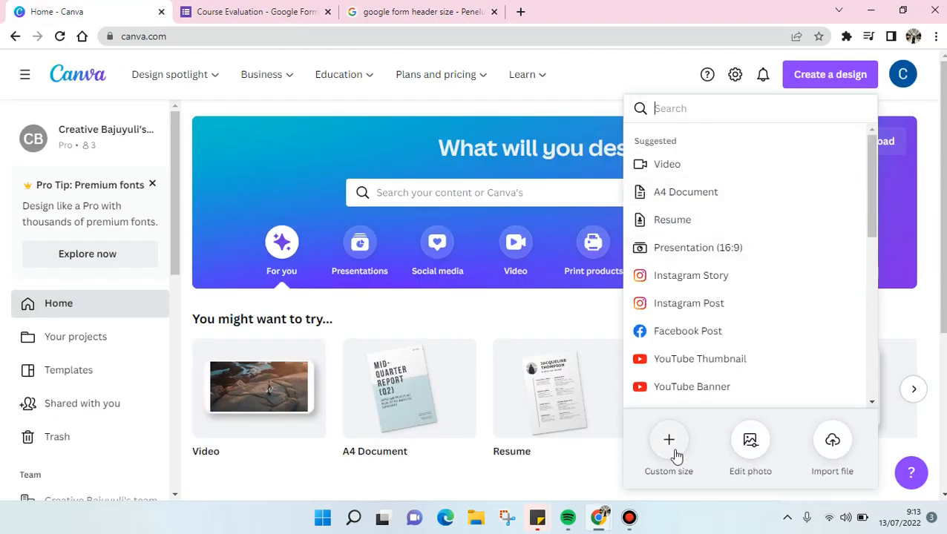
# Create a custom-size Canva design of width 1600 and height 400 px.
pyautogui.click(668, 440)
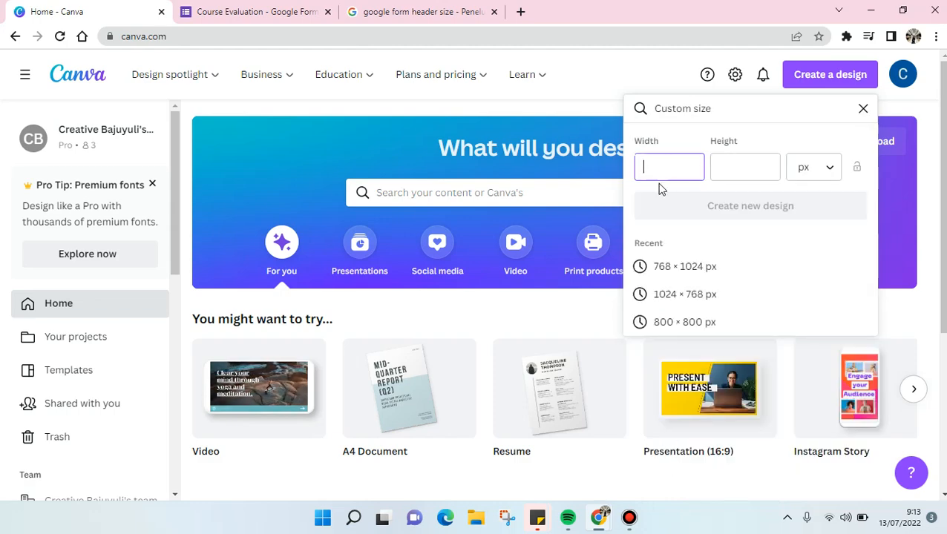
pyautogui.write('1600')
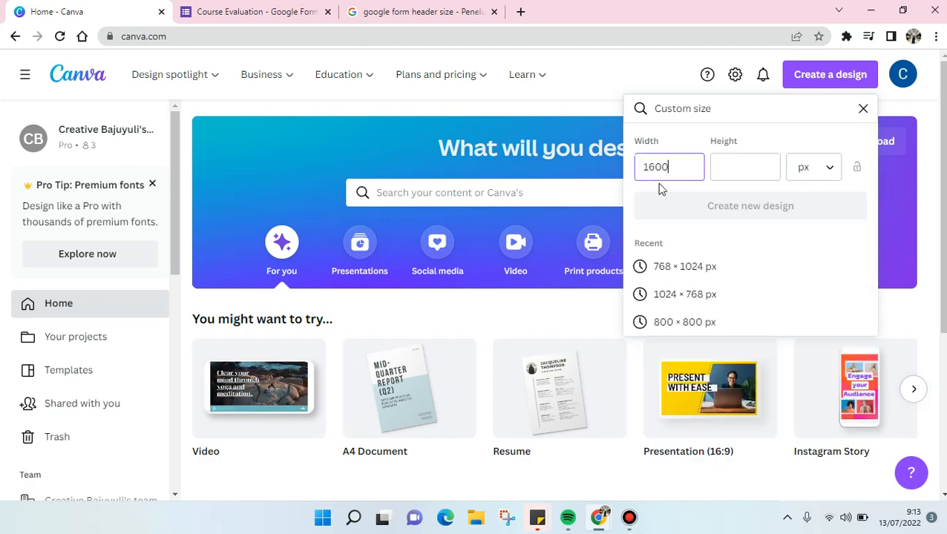
pyautogui.click(421, 11)
pyautogui.write('400')
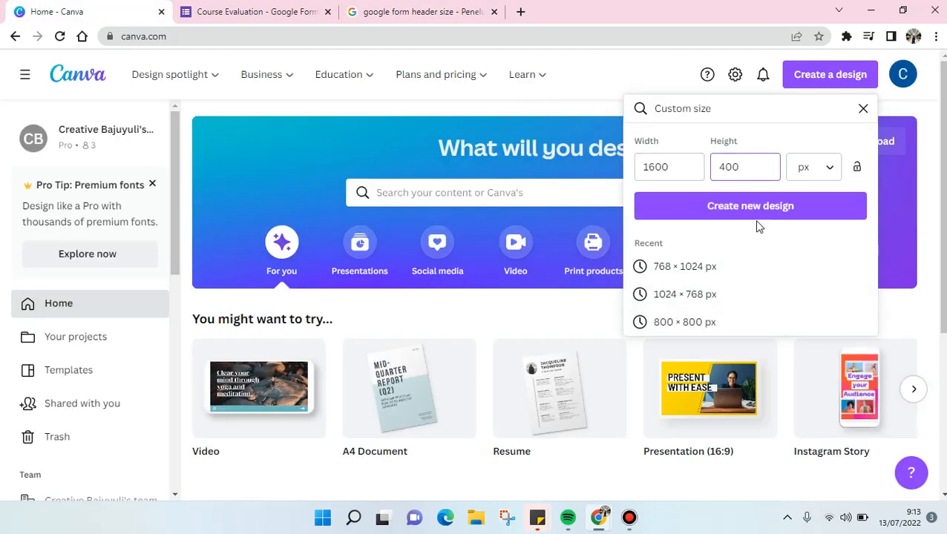
pyautogui.click(750, 205)
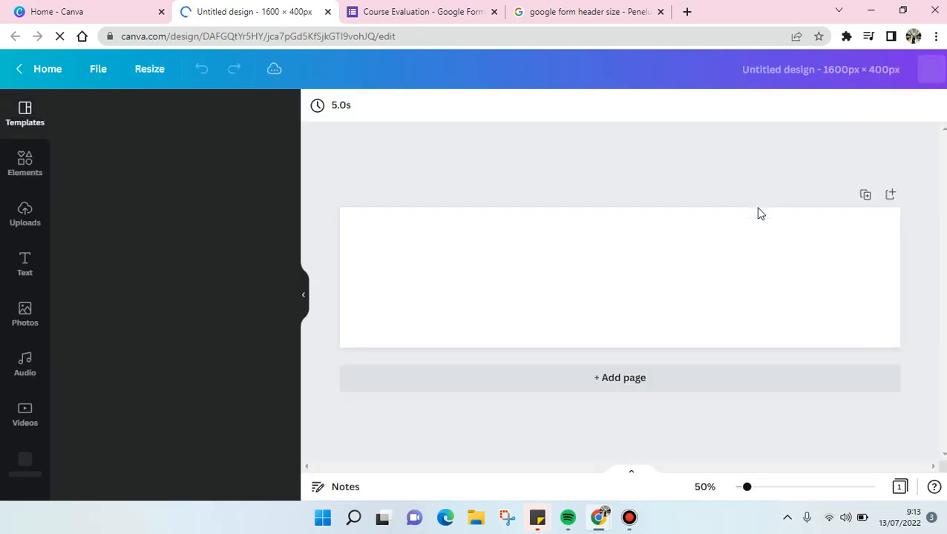
# Browse the Templates panel for the Olivia Wilson laptop-on-desk banner template.
pyautogui.click(24, 114)
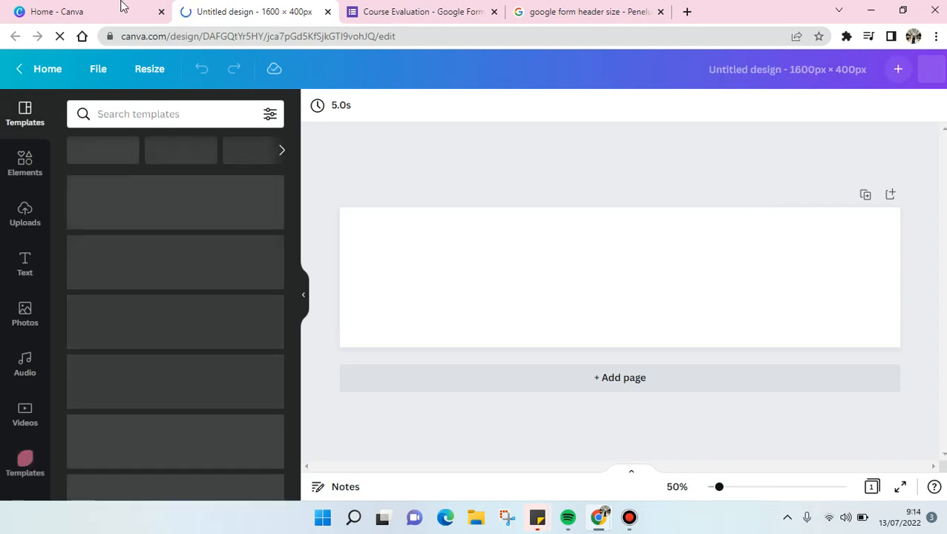
pyautogui.moveTo(46, 271)
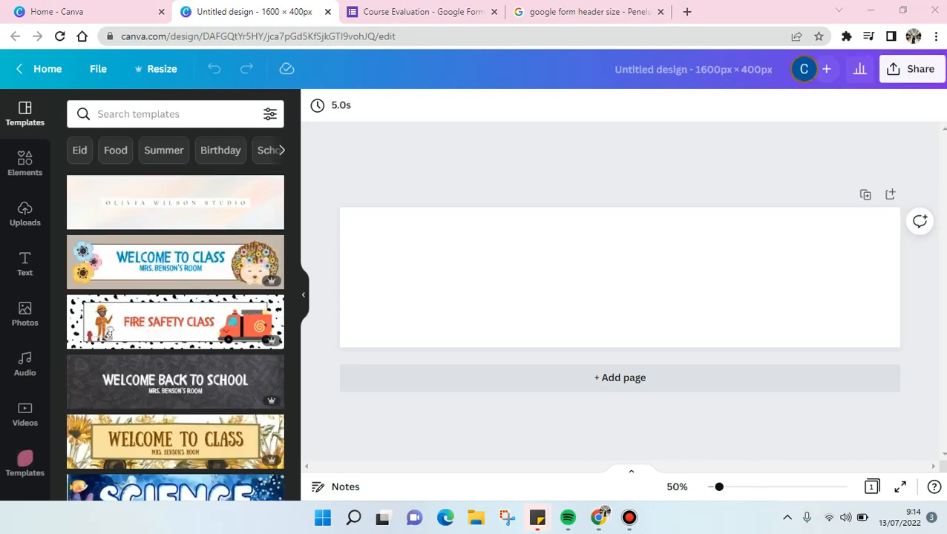
pyautogui.scroll(-3)
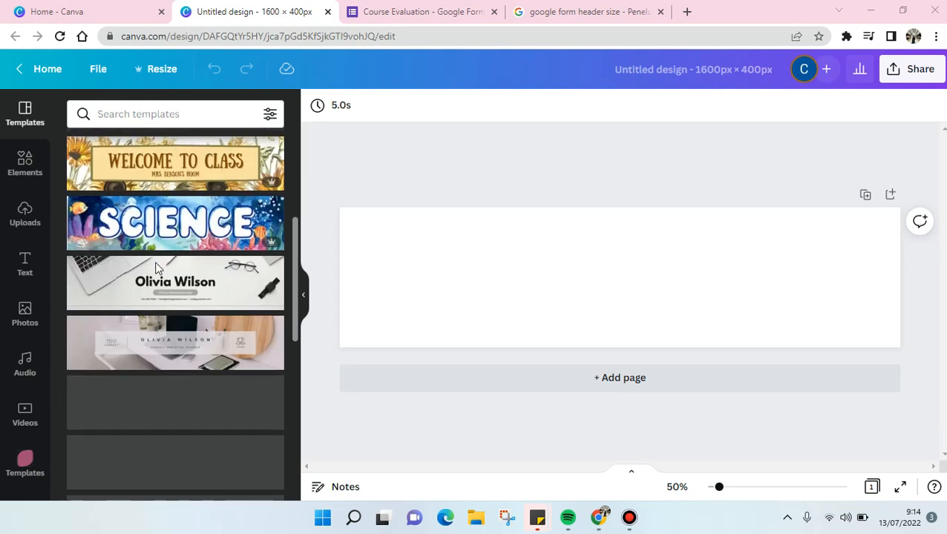
pyautogui.scroll(-3)
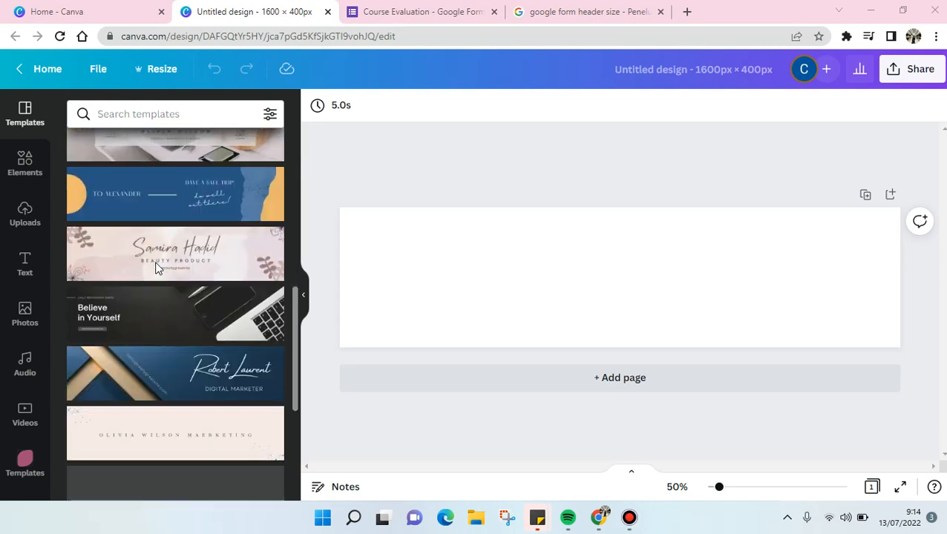
pyautogui.scroll(-3)
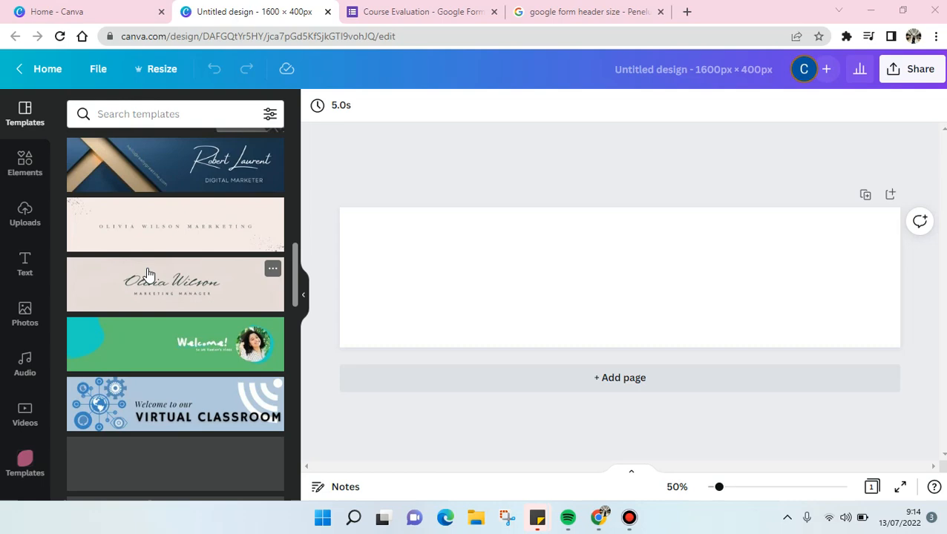
pyautogui.scroll(-3)
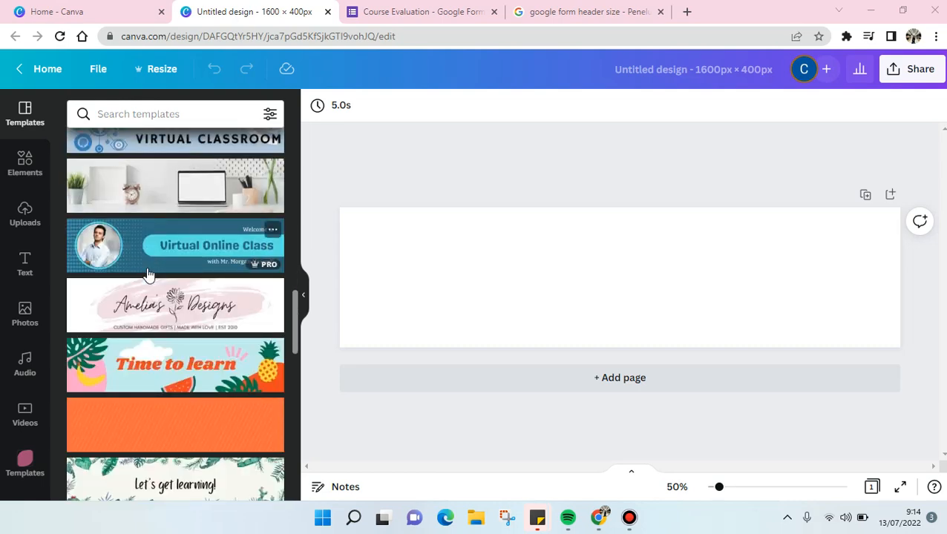
pyautogui.scroll(-3)
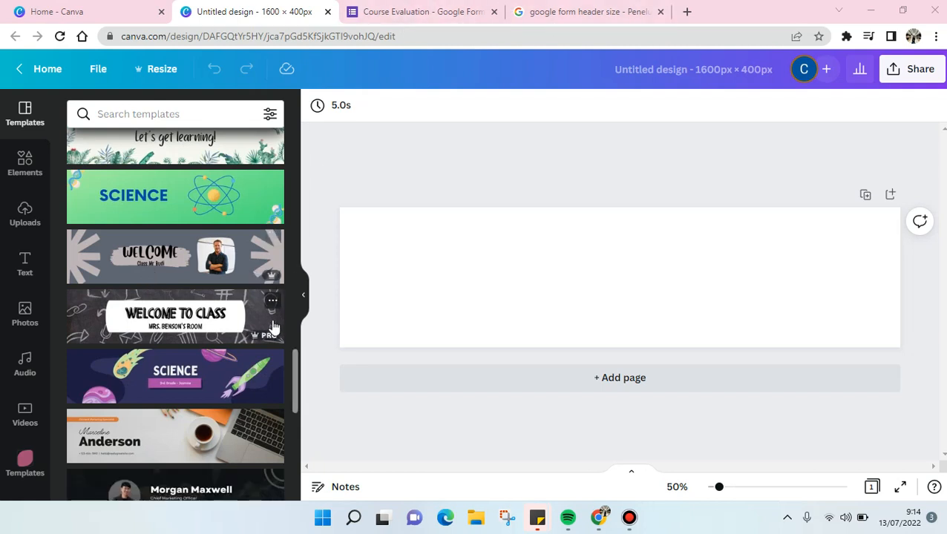
pyautogui.scroll(-3)
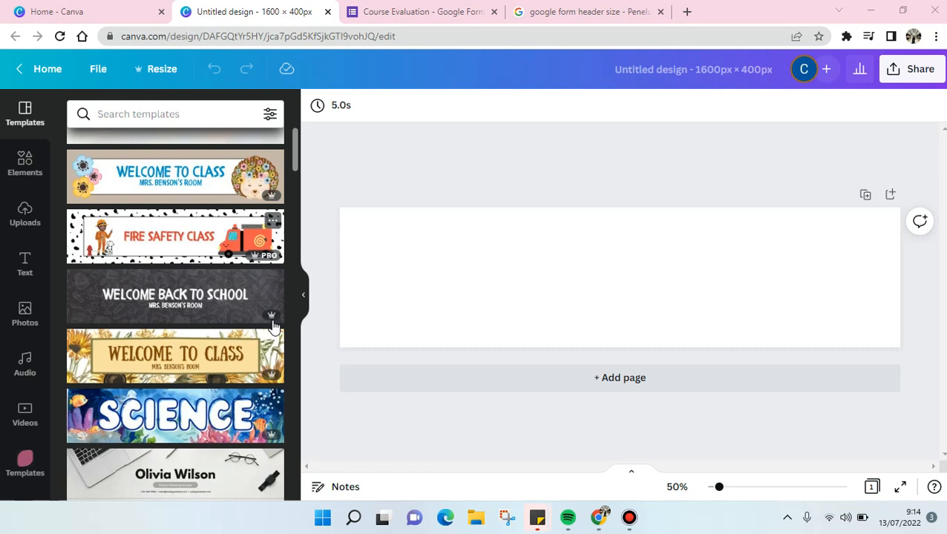
pyautogui.scroll(-3)
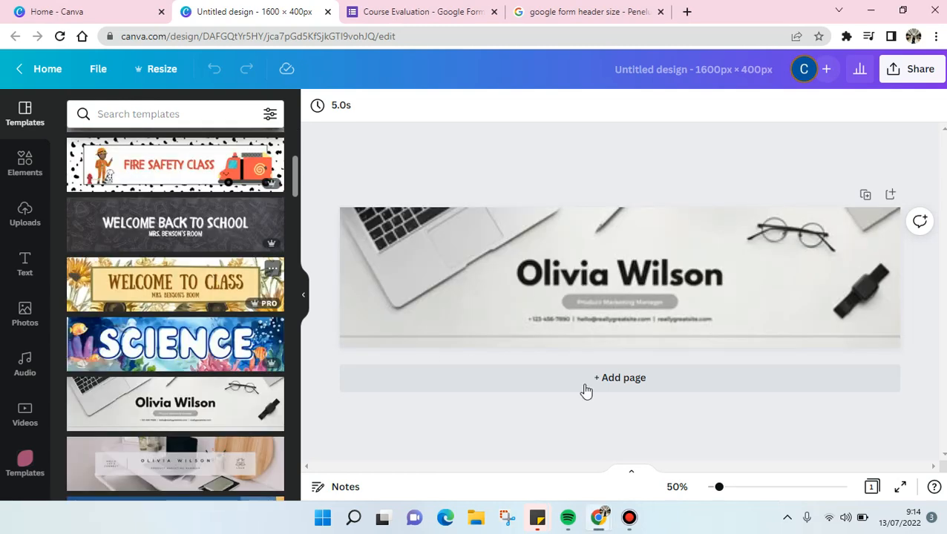
# Replace the Olivia Wilson name text with 'Course Evaluation'.
pyautogui.click(620, 278)
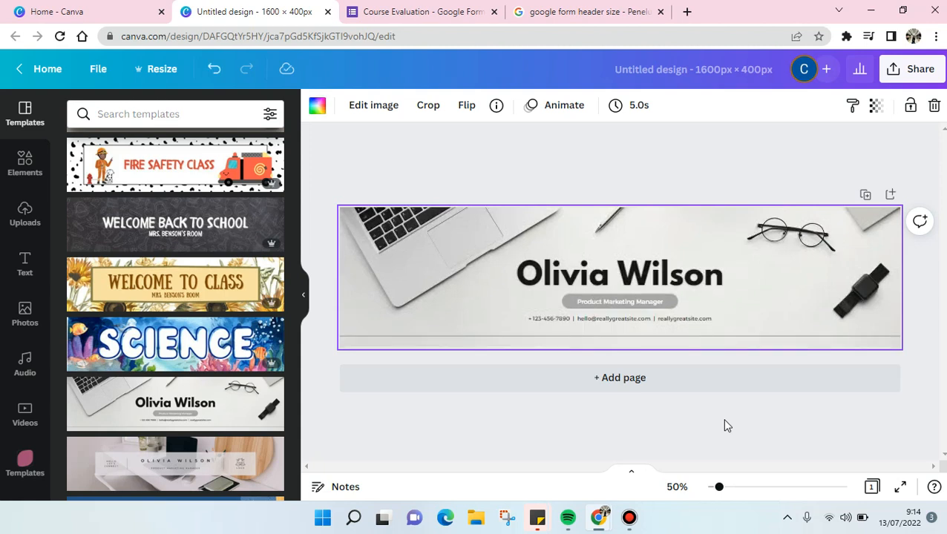
pyautogui.doubleClick(620, 275)
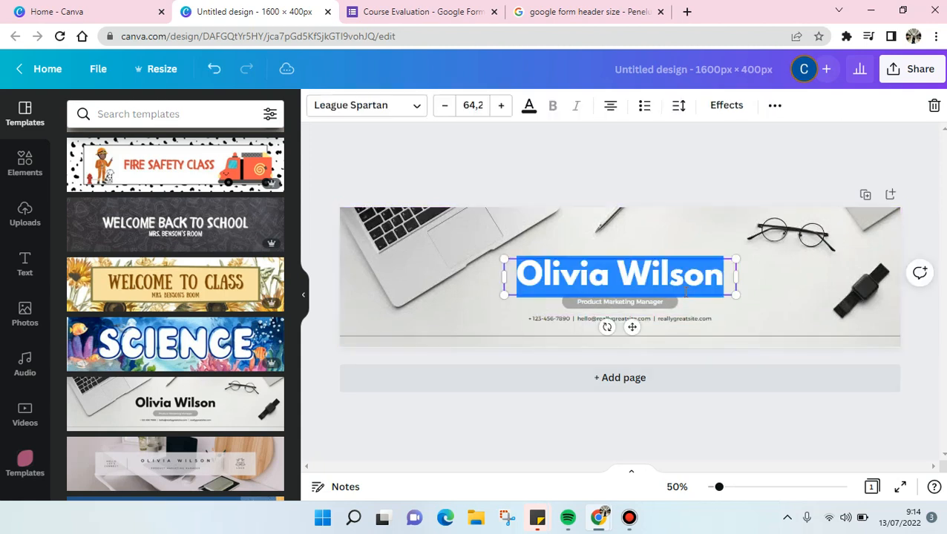
pyautogui.write('Course')
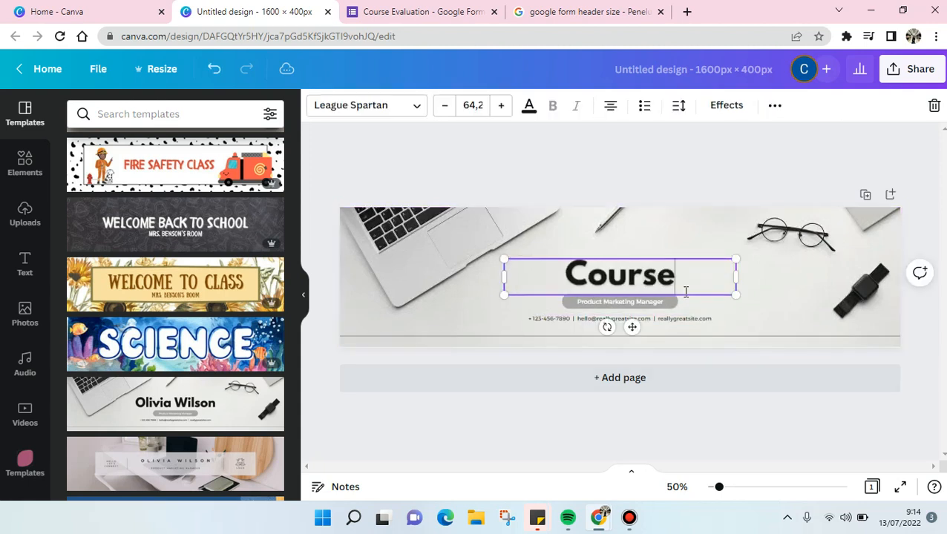
pyautogui.write('Evaluation')
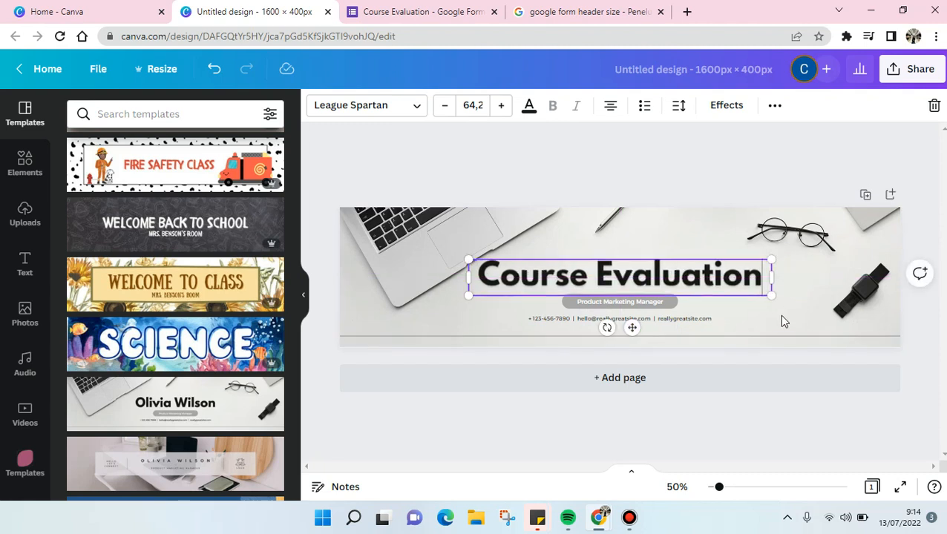
# Change the grey subtitle pill text to 'Summer School'.
pyautogui.click(620, 319)
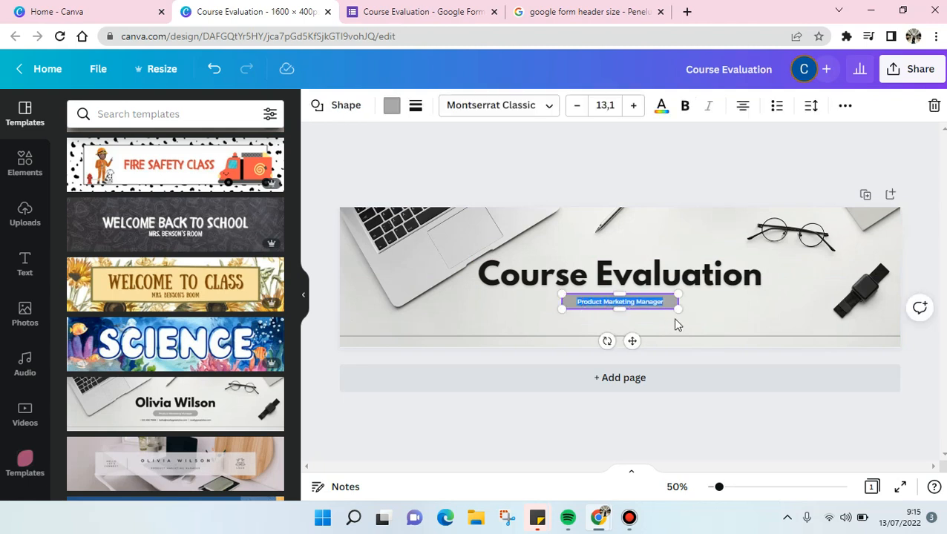
pyautogui.write('summer s')
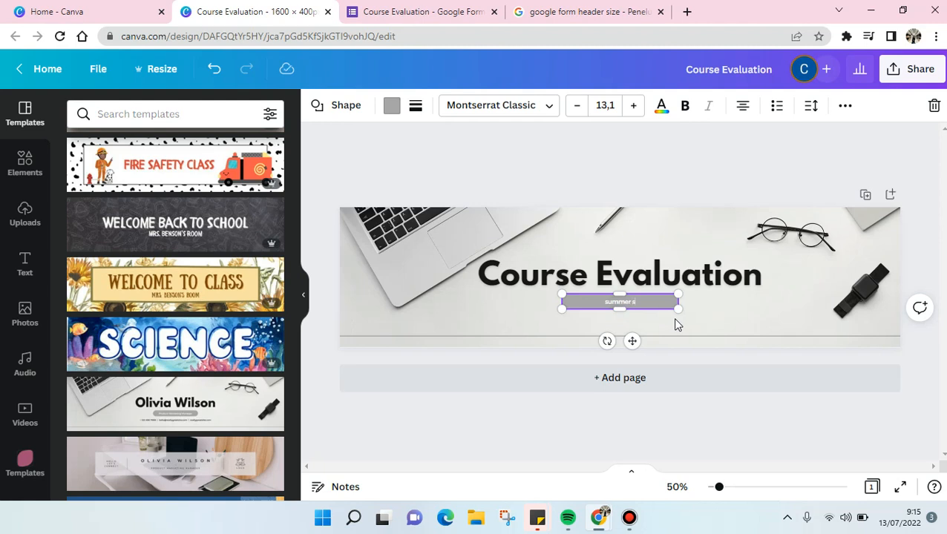
pyautogui.tripleClick(619, 302)
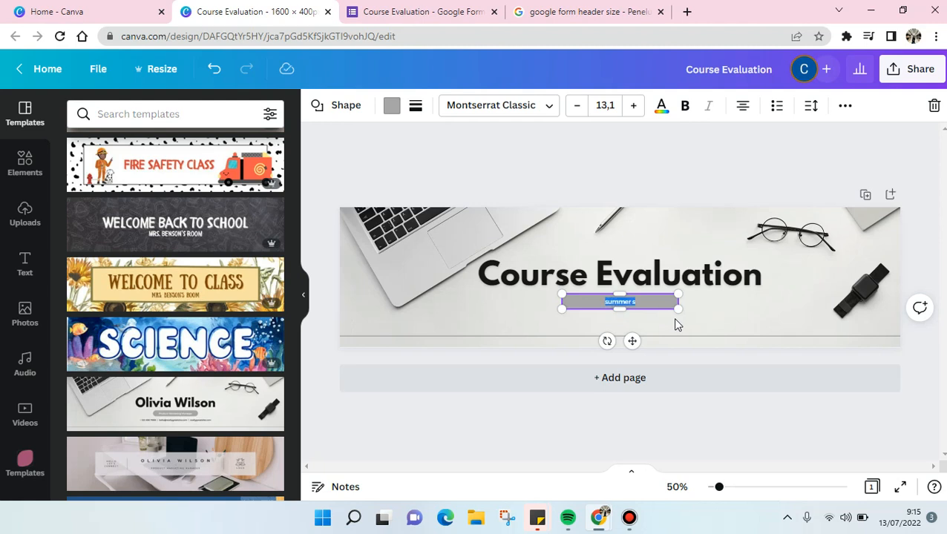
pyautogui.write('Summer School')
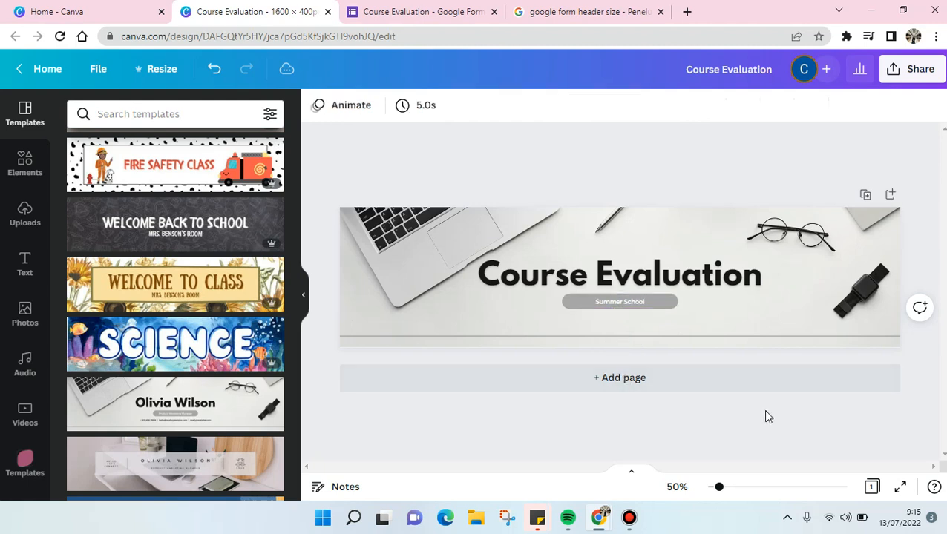
# Download the banner as a JPG and return to the Course Evaluation form.
pyautogui.click(919, 68)
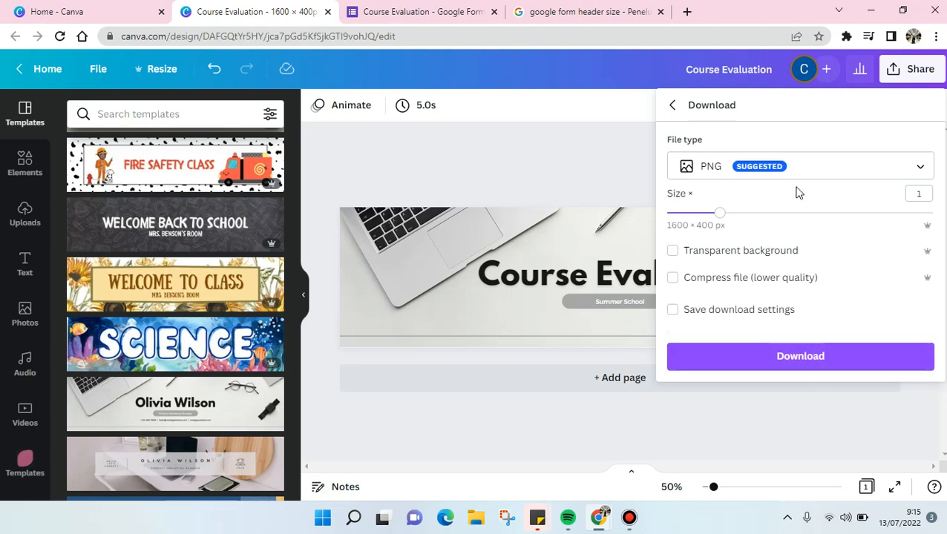
pyautogui.click(800, 165)
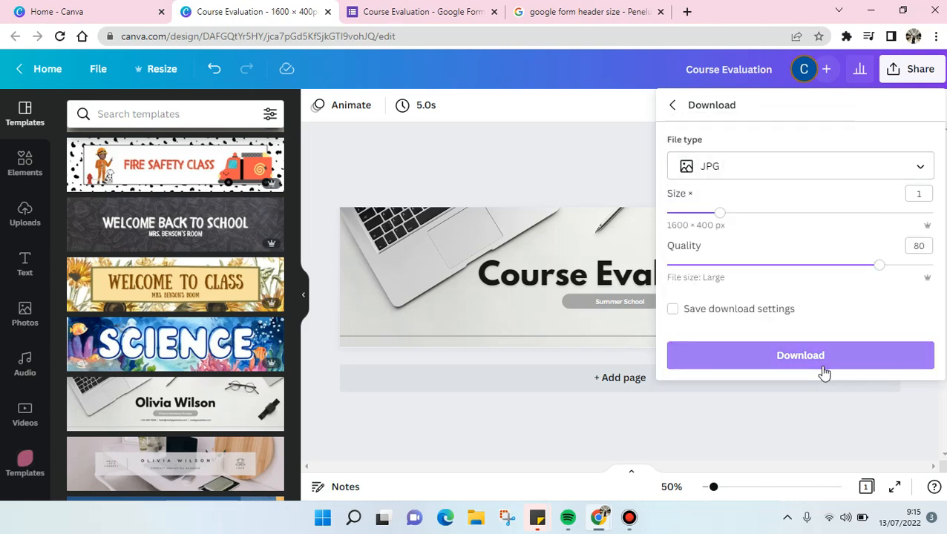
pyautogui.click(800, 355)
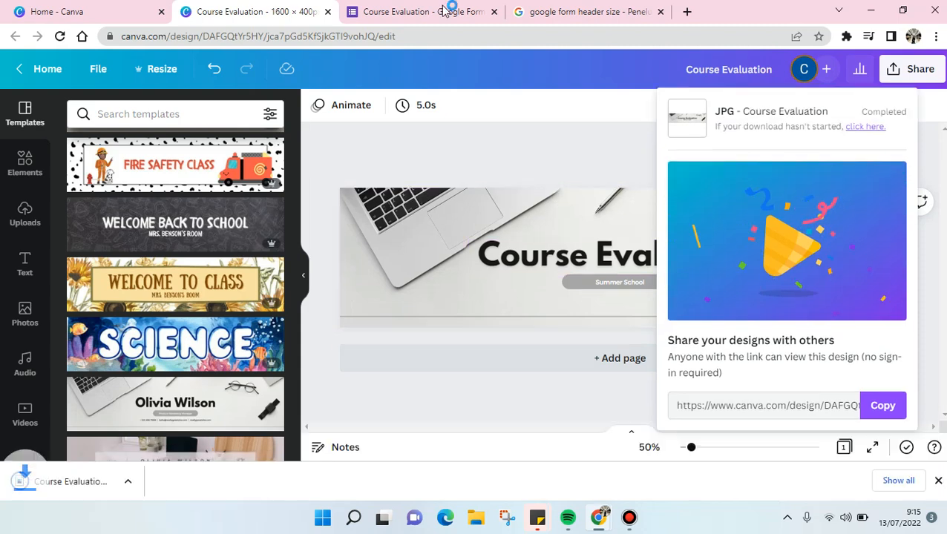
pyautogui.click(422, 11)
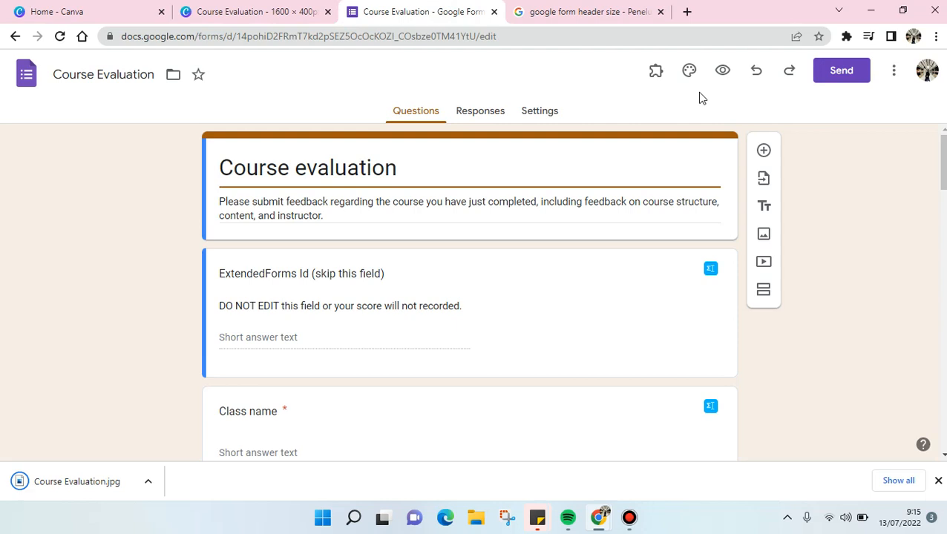
pyautogui.moveTo(689, 69)
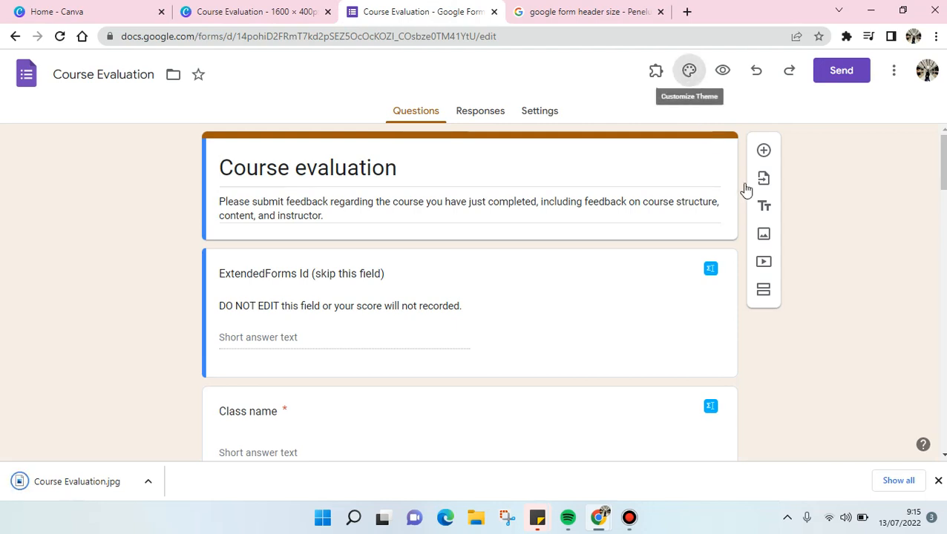
# Open the form's theme settings and the header Choose image picker.
pyautogui.click(689, 70)
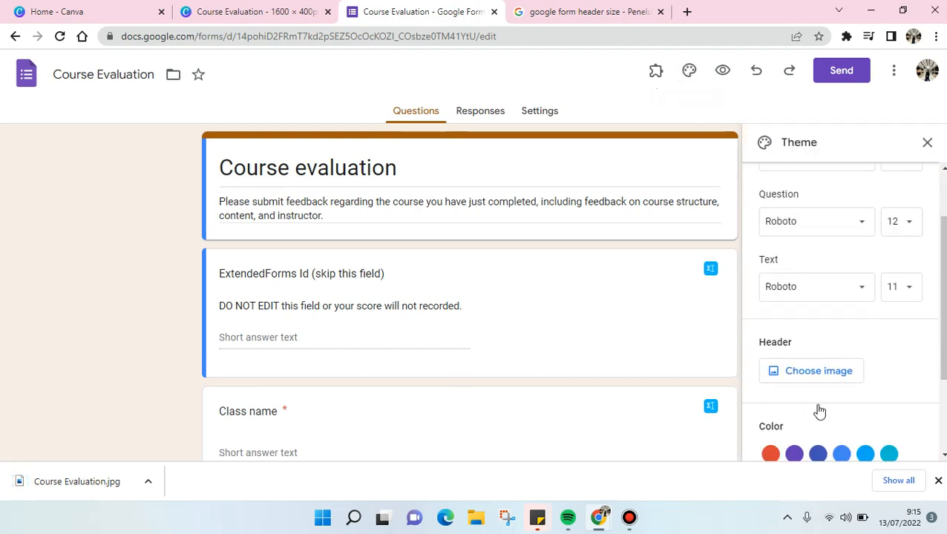
pyautogui.click(810, 370)
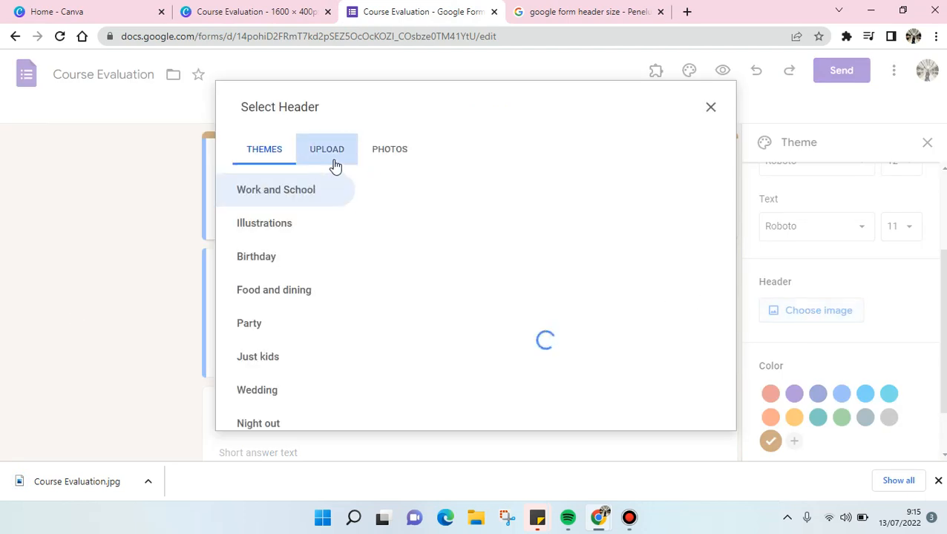
# Upload Course Evaluation.jpg as the header image and confirm with Done.
pyautogui.click(326, 149)
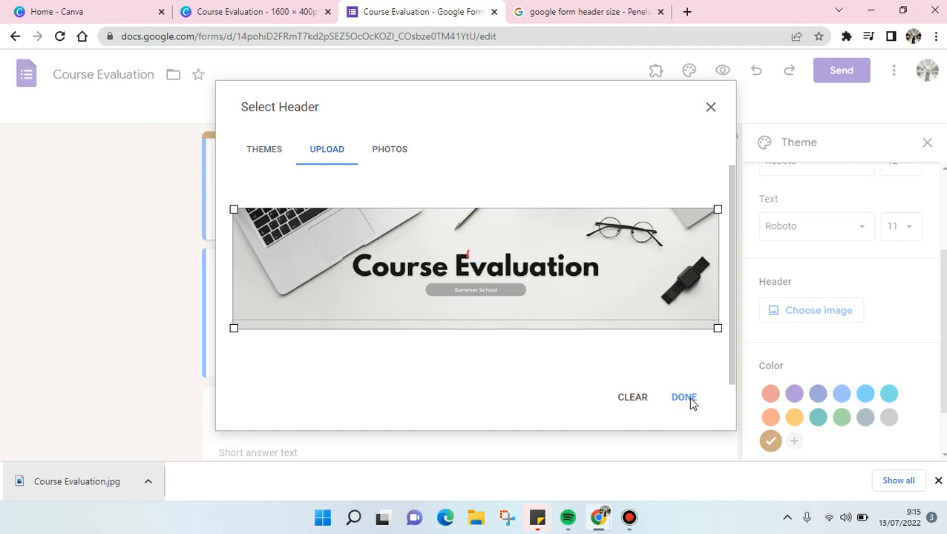
pyautogui.click(683, 397)
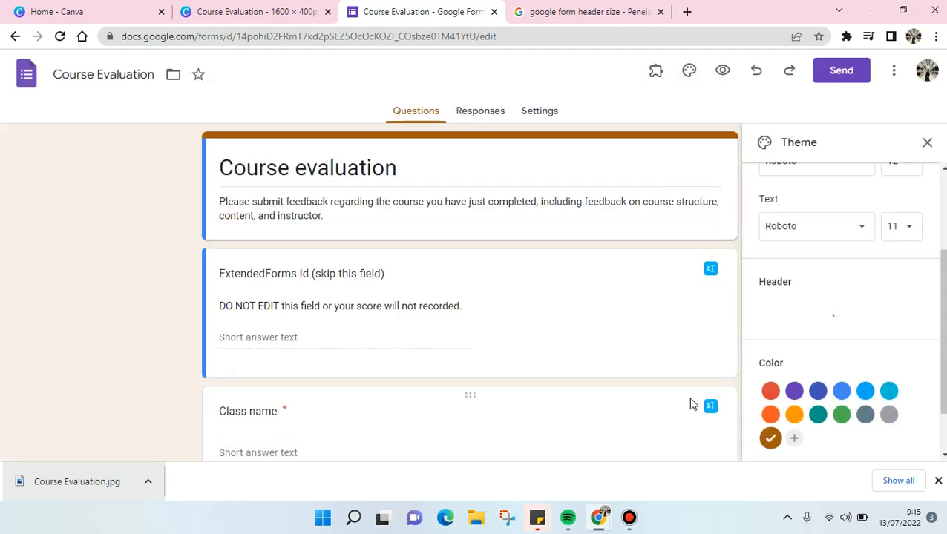